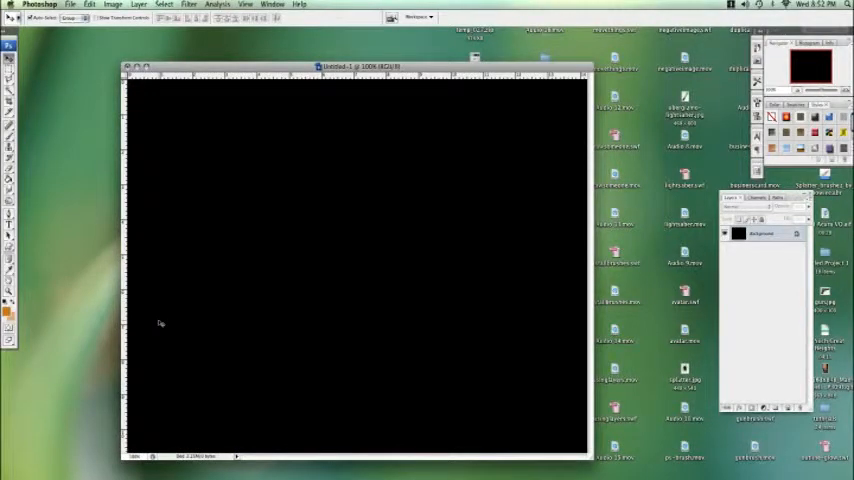
mouse_move(218, 280)
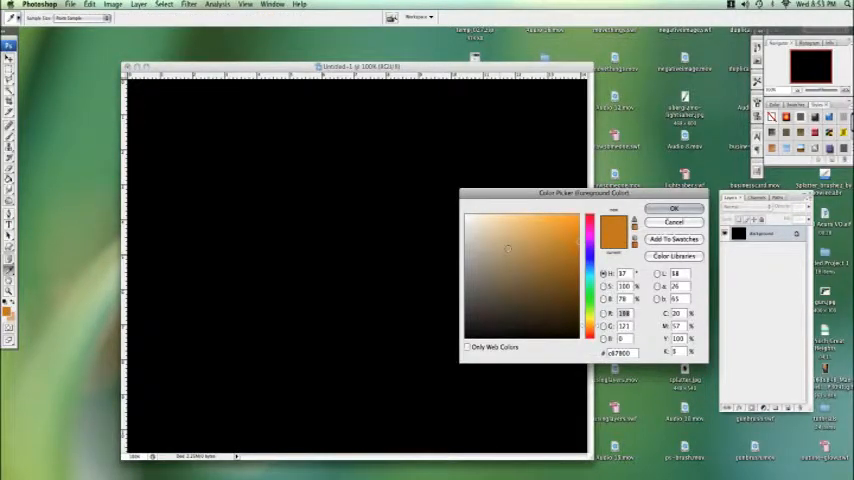
Pick a bright red foreground colour in the Color Picker and confirm it.
click(597, 225)
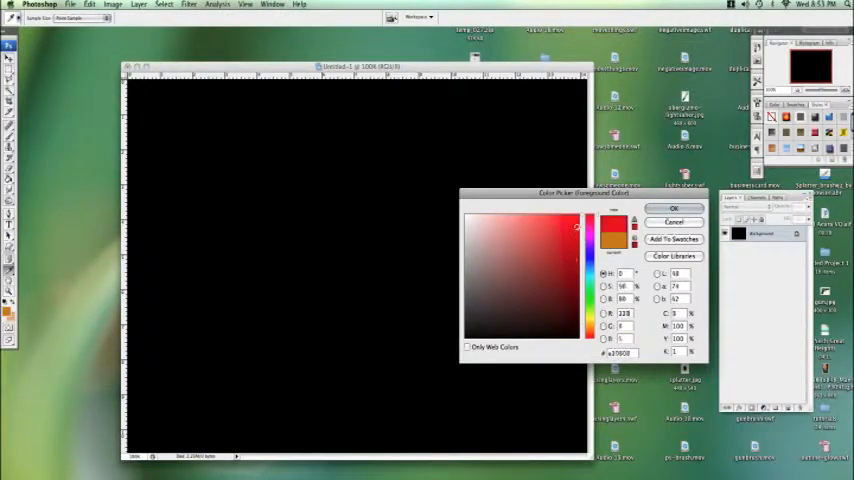
click(578, 230)
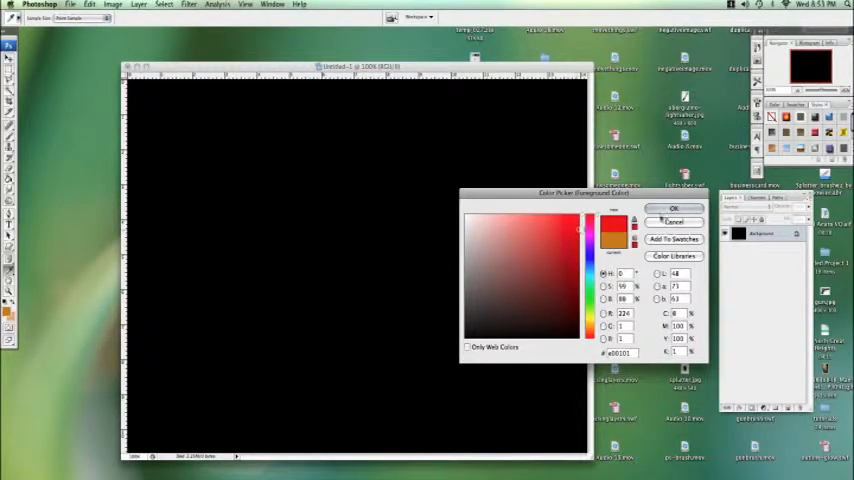
click(673, 208)
text(LIGHT)
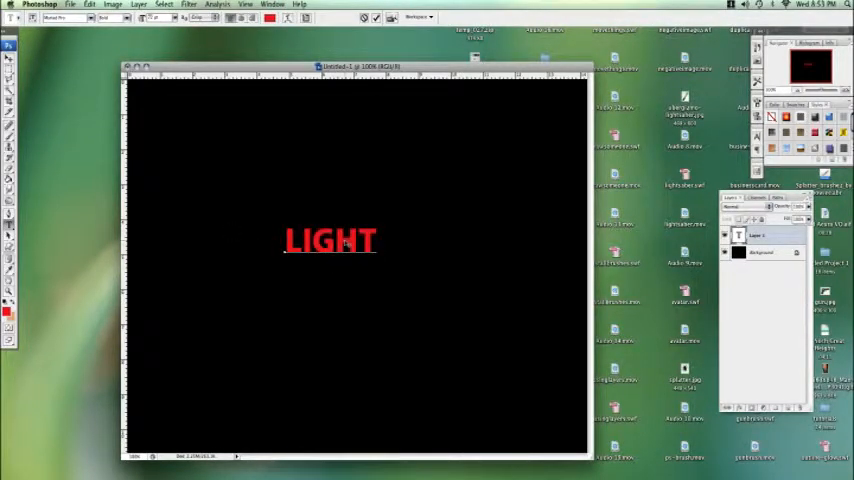
Complete the text as 'LIGHTING' and apply its enlargement on the canvas.
text(ING)
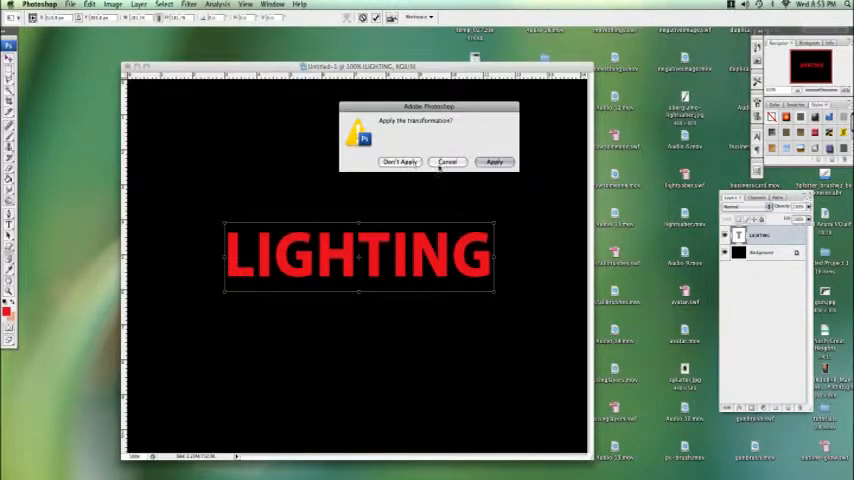
click(494, 162)
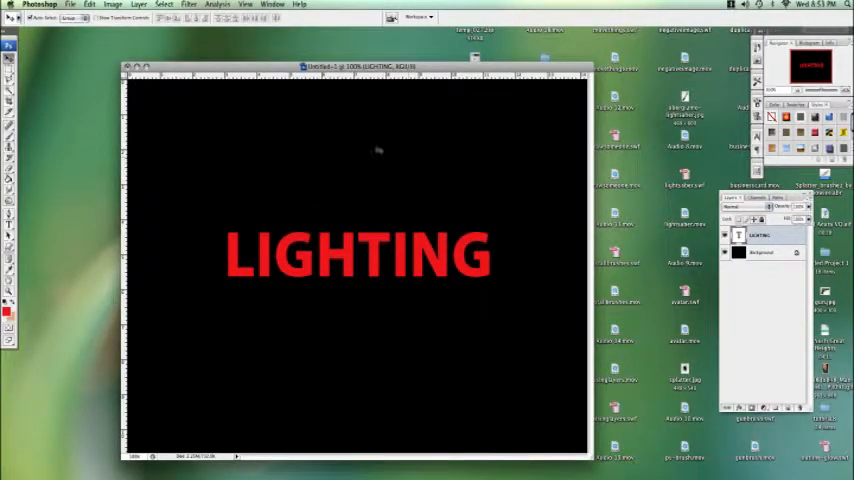
Apply a dark-red-to-pale-pink gradient overlay layer style to the LIGHTING text.
click(138, 5)
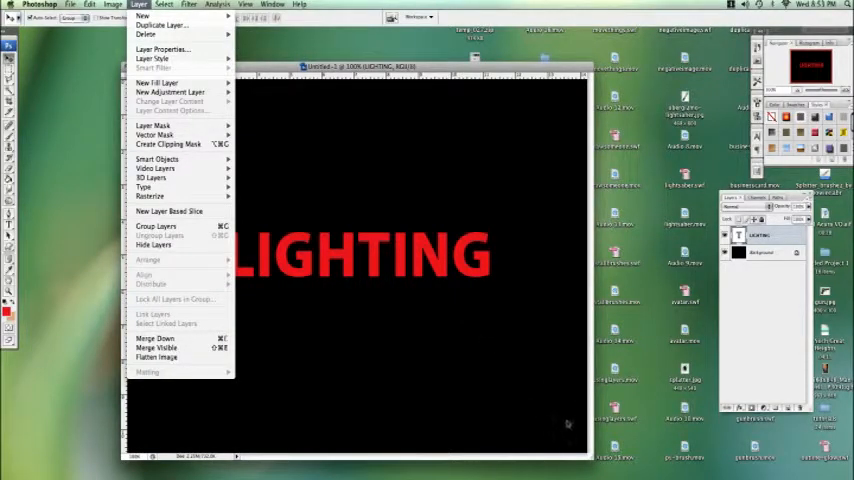
mouse_move(505, 340)
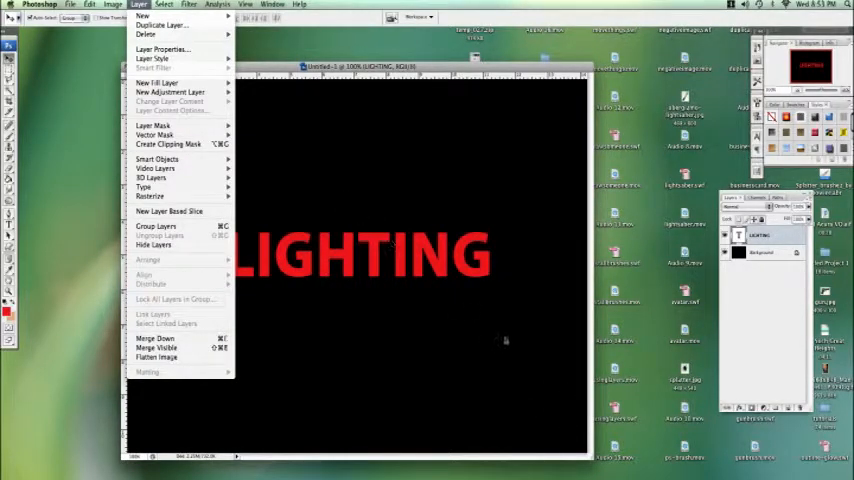
mouse_move(152, 59)
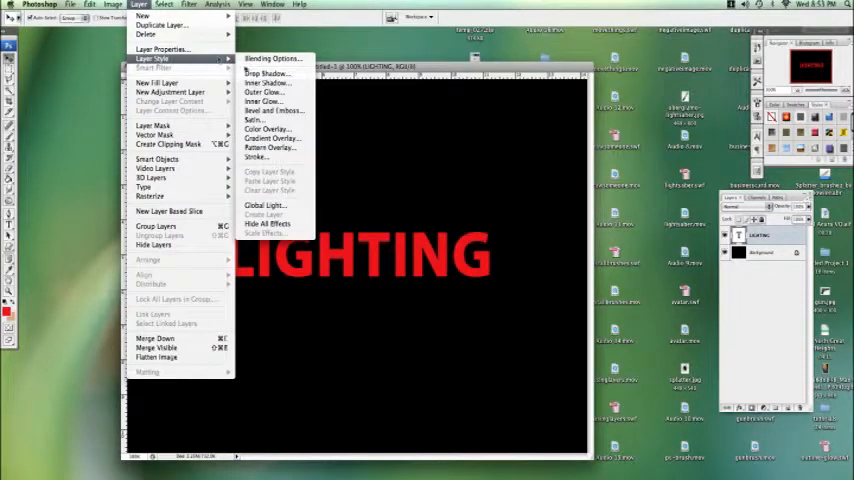
click(270, 138)
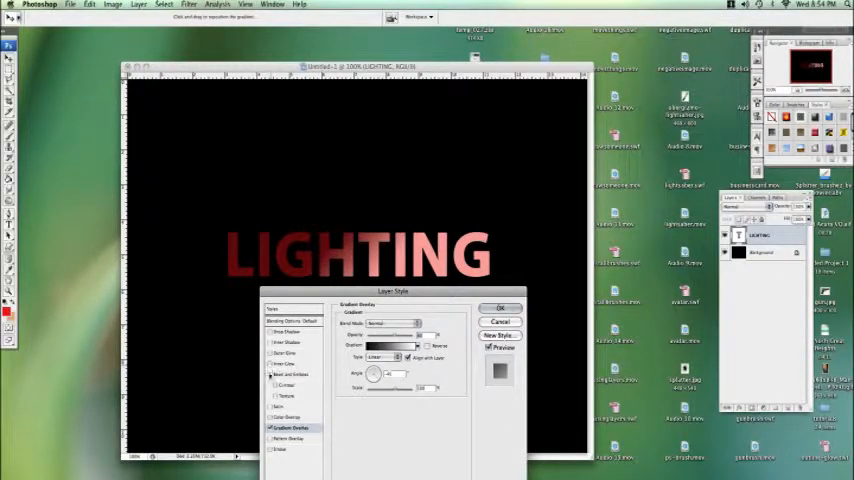
click(290, 373)
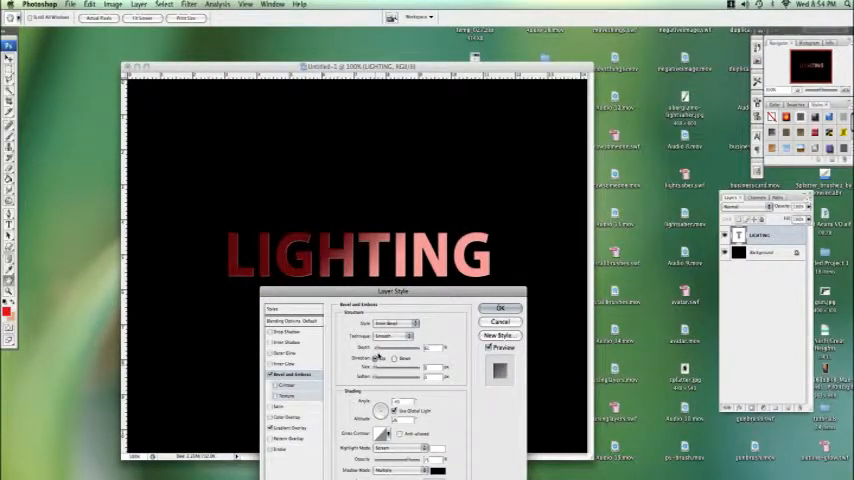
Confirm the Layer Style with Bevel and Emboss plus Gradient Overlay applied.
click(501, 307)
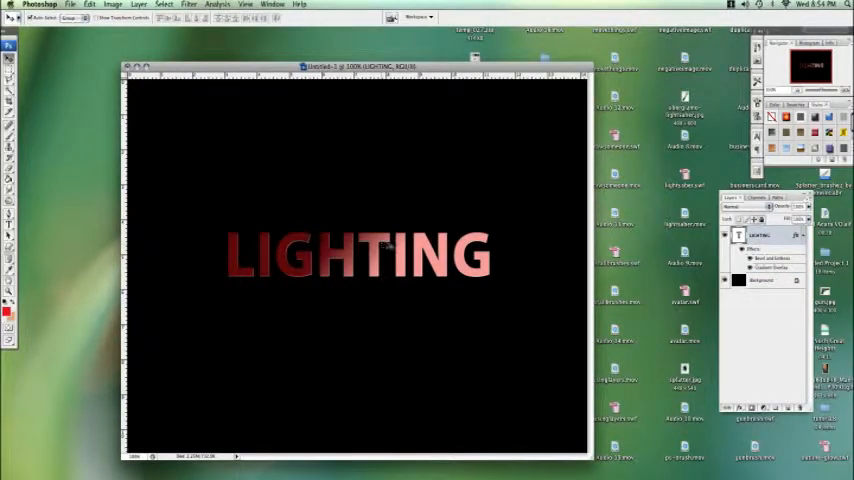
mouse_move(451, 327)
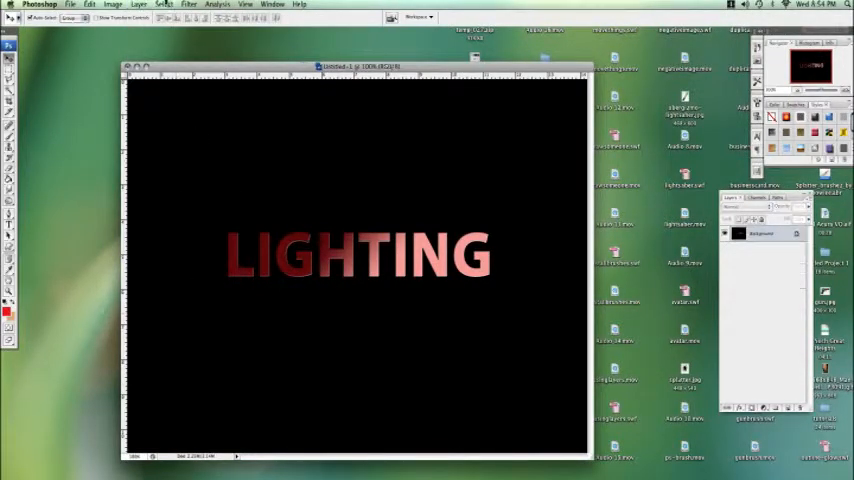
Apply Lighting Effects with the Blue Omni style to the flattened image.
click(189, 4)
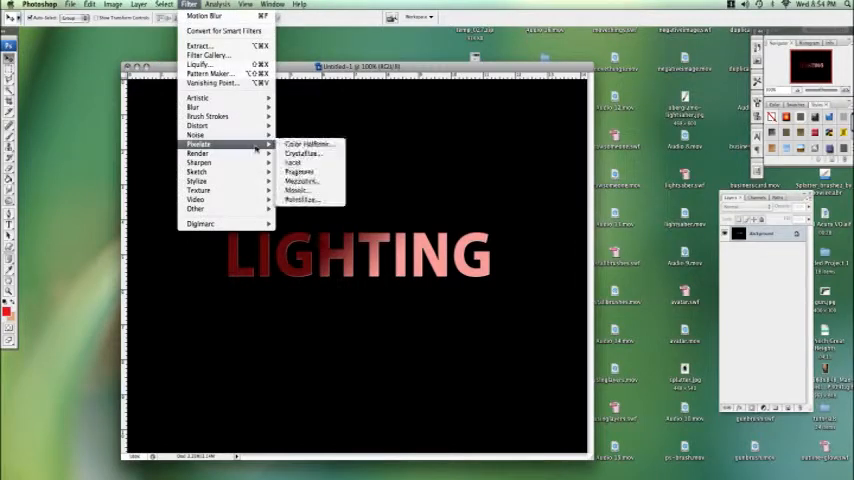
mouse_move(198, 153)
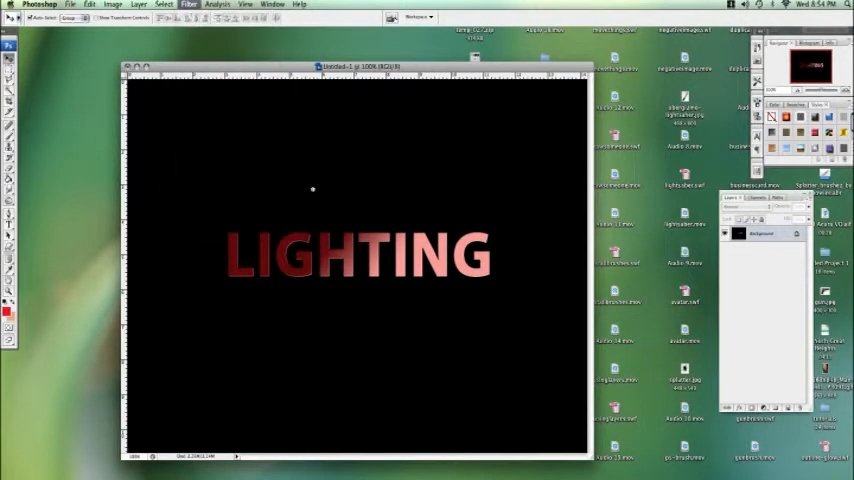
click(188, 4)
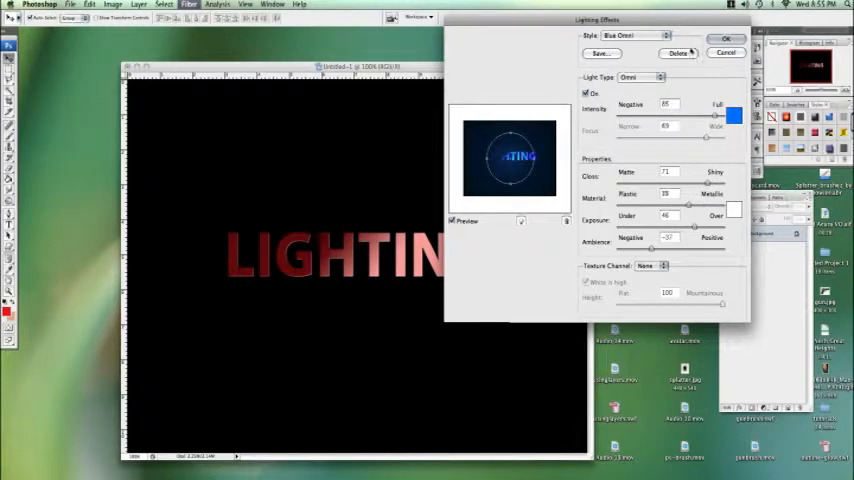
click(727, 39)
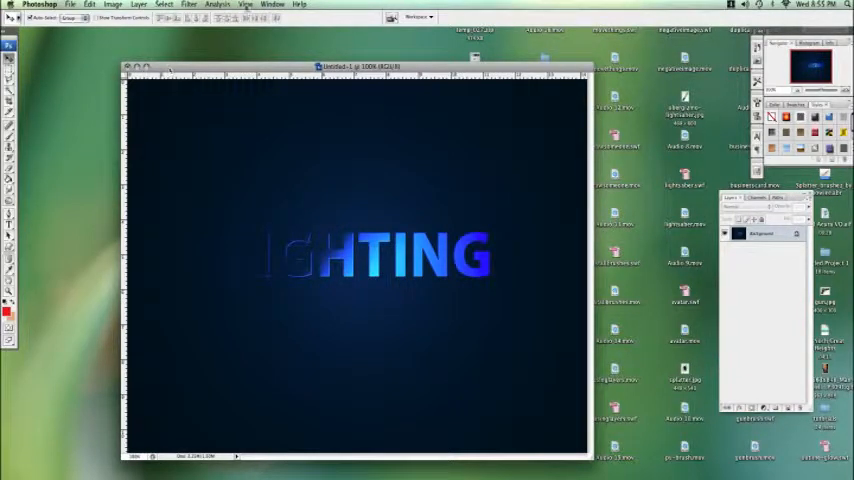
click(188, 4)
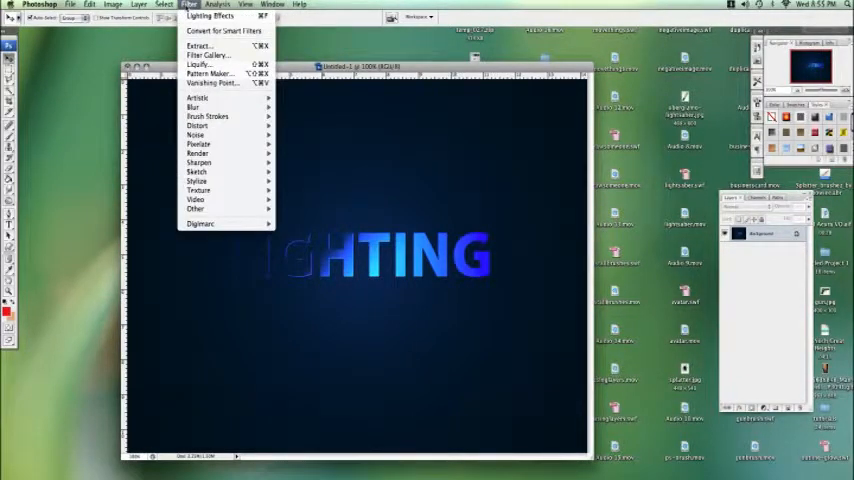